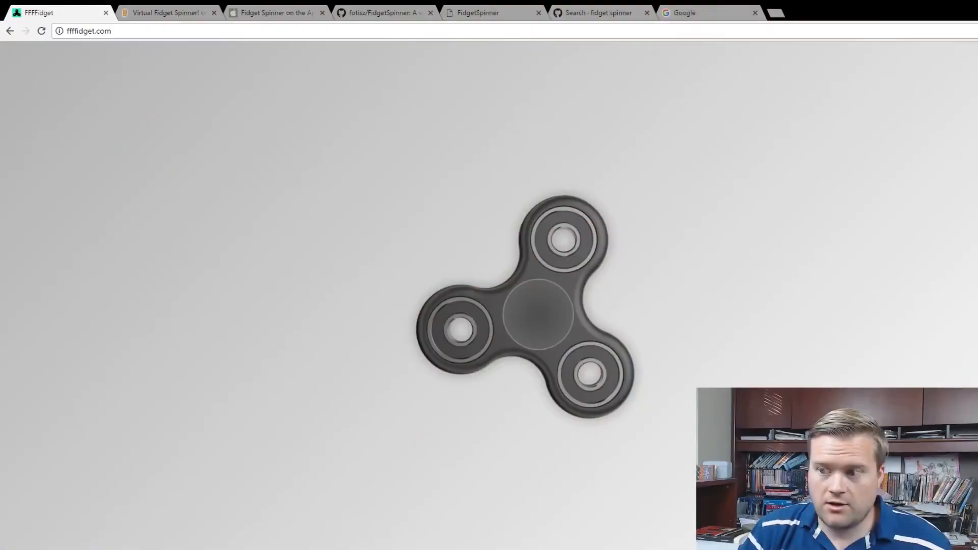
pyautogui.moveTo(702, 211)
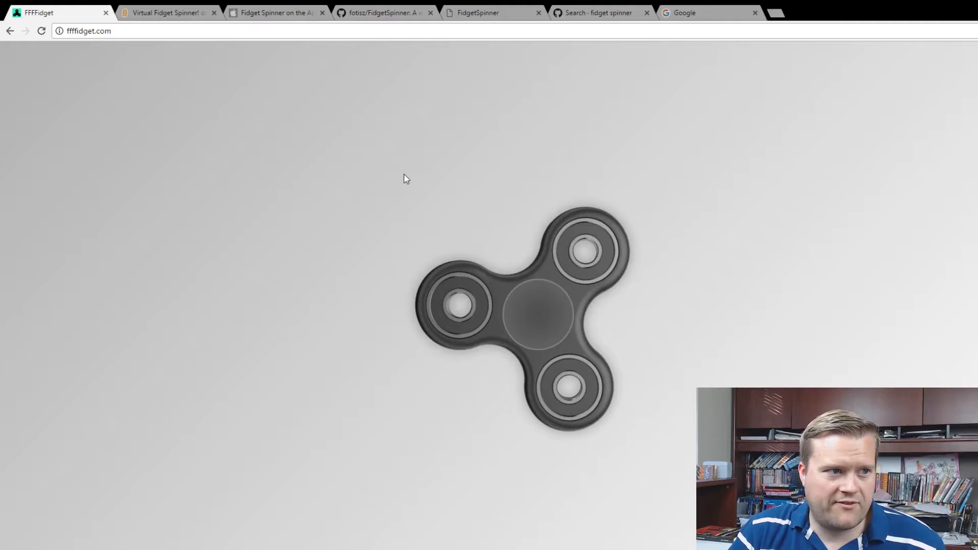
pyautogui.moveTo(574, 218)
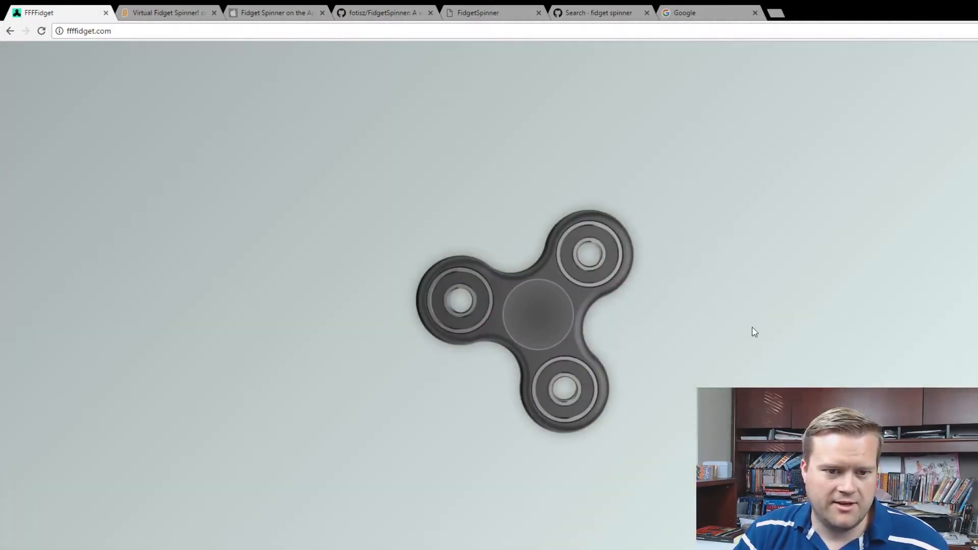
# Inspect ffffidget.com in DevTools Sources, expanding the js folder to reveal bundle.js and styles.css
pyautogui.press('F12')
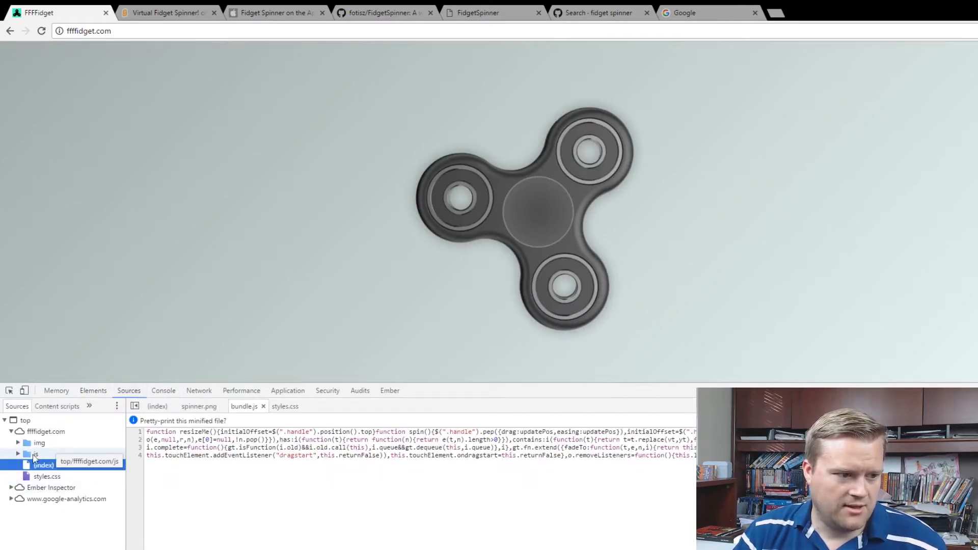
pyautogui.click(35, 455)
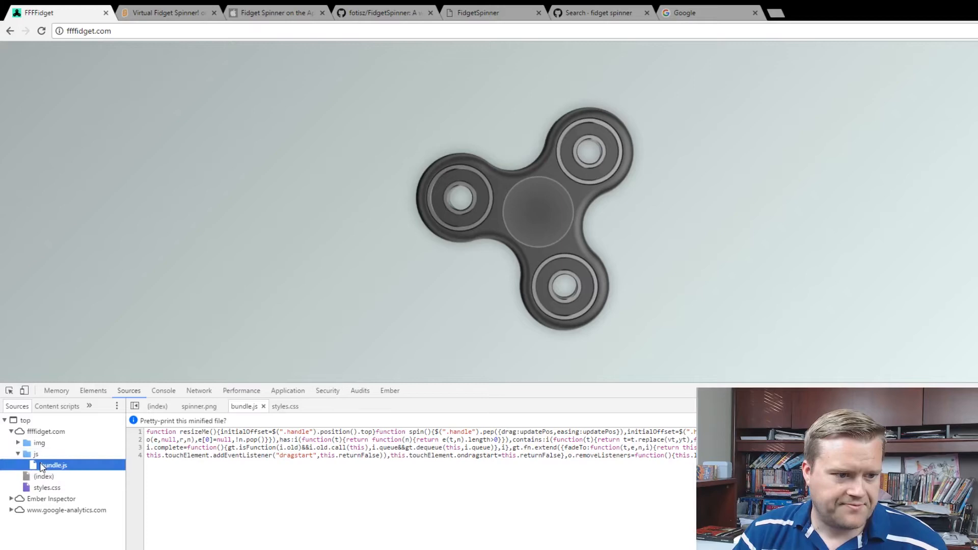
pyautogui.moveTo(47, 487)
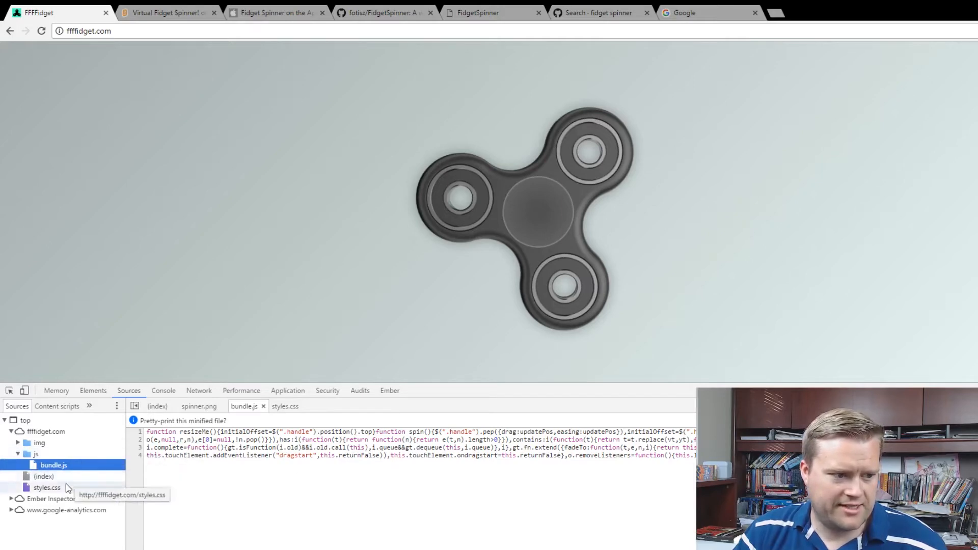
pyautogui.click(165, 13)
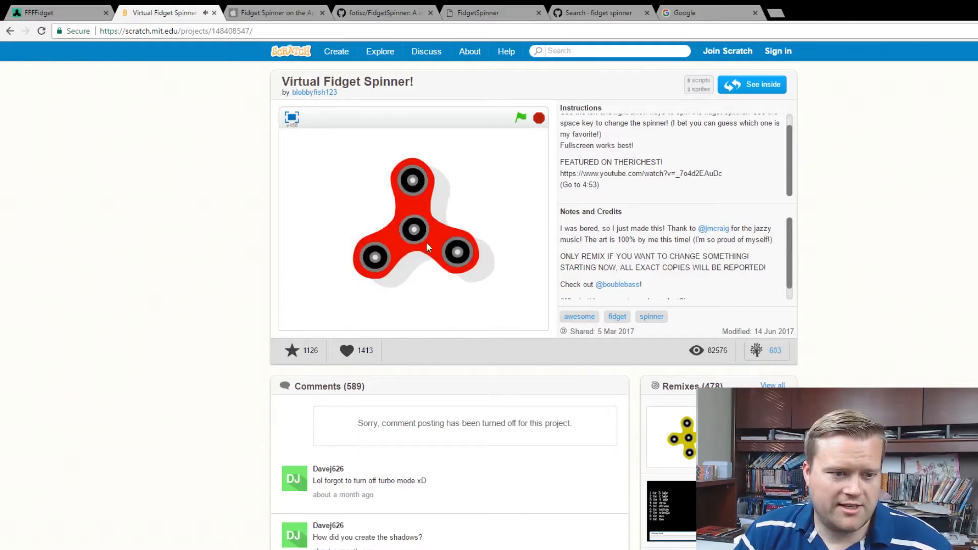
# Spin the red Scratch spinner, then bring up Ketchapp's Fidget Spinner iTunes preview page
pyautogui.click(291, 118)
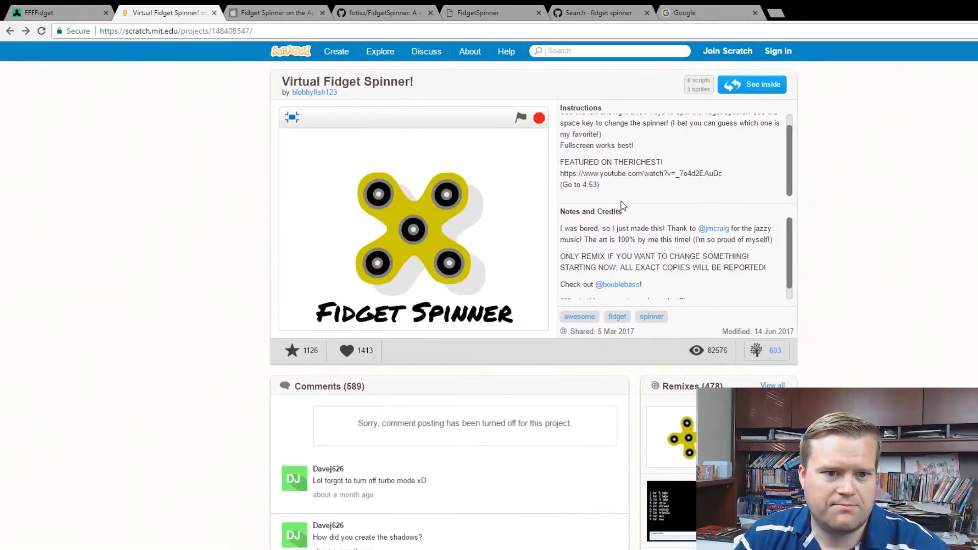
pyautogui.moveTo(398, 145)
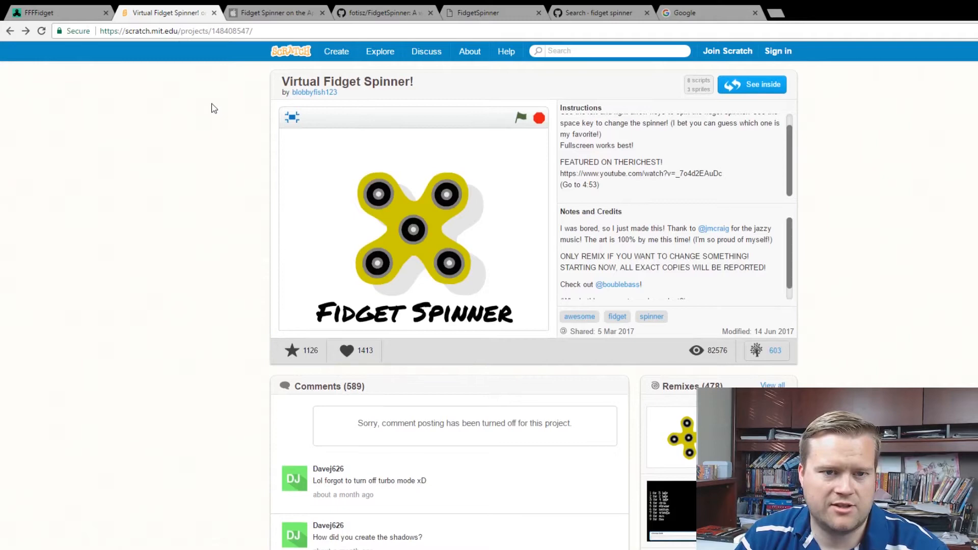
pyautogui.click(277, 12)
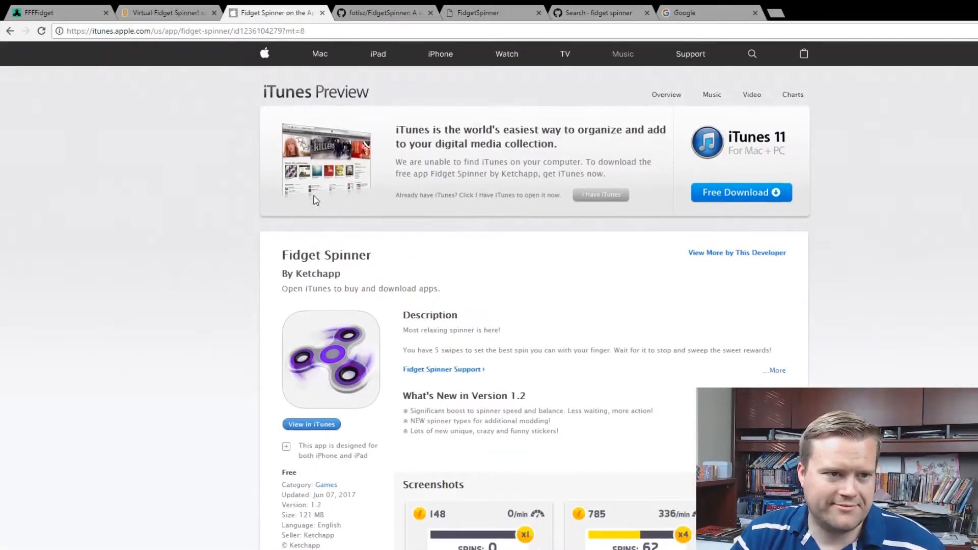
pyautogui.moveTo(355, 155)
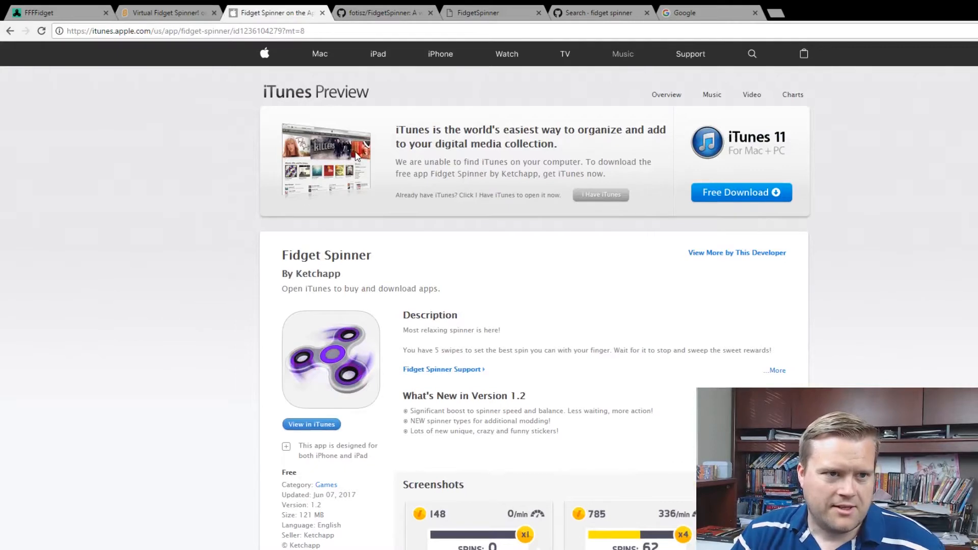
# Run a Google search for 'spinner' from the Google home page
pyautogui.click(708, 12)
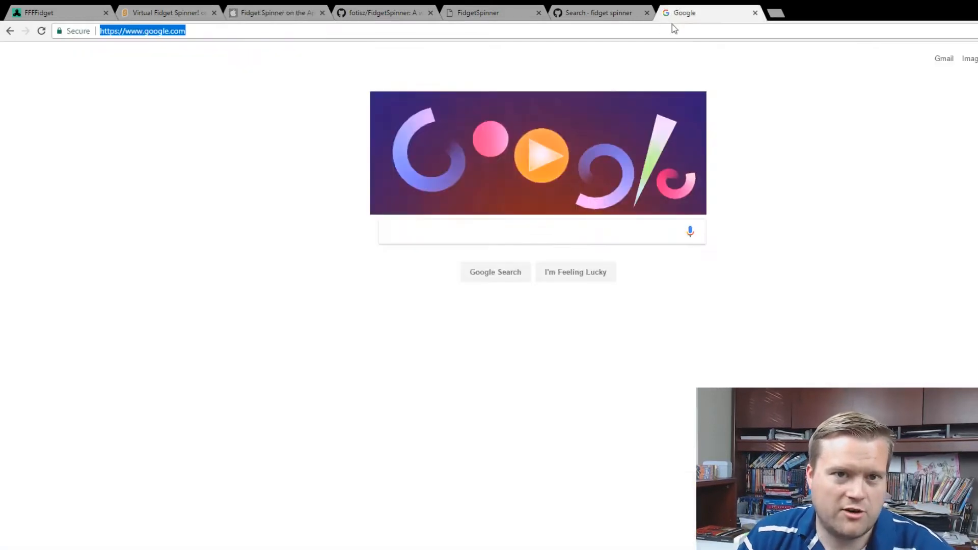
pyautogui.write('s')
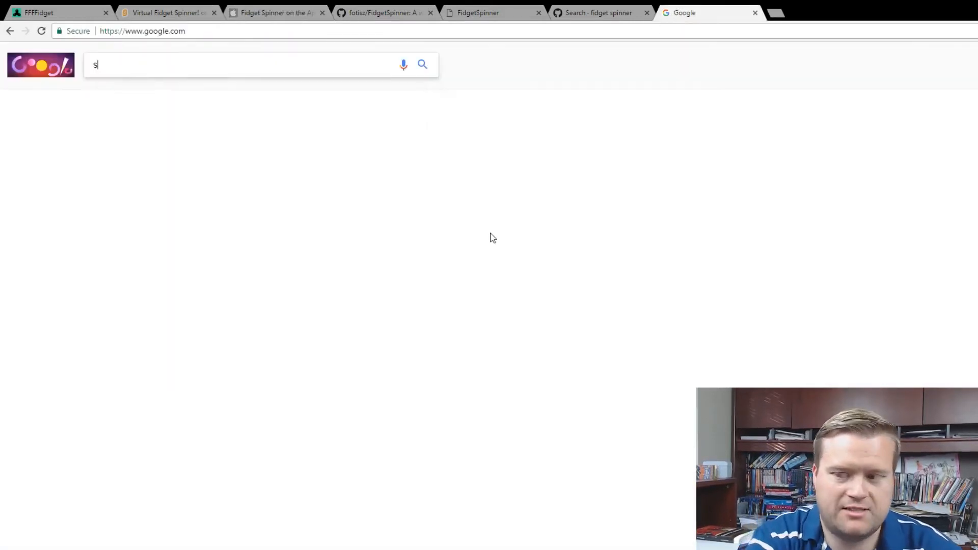
pyautogui.write('pinner')
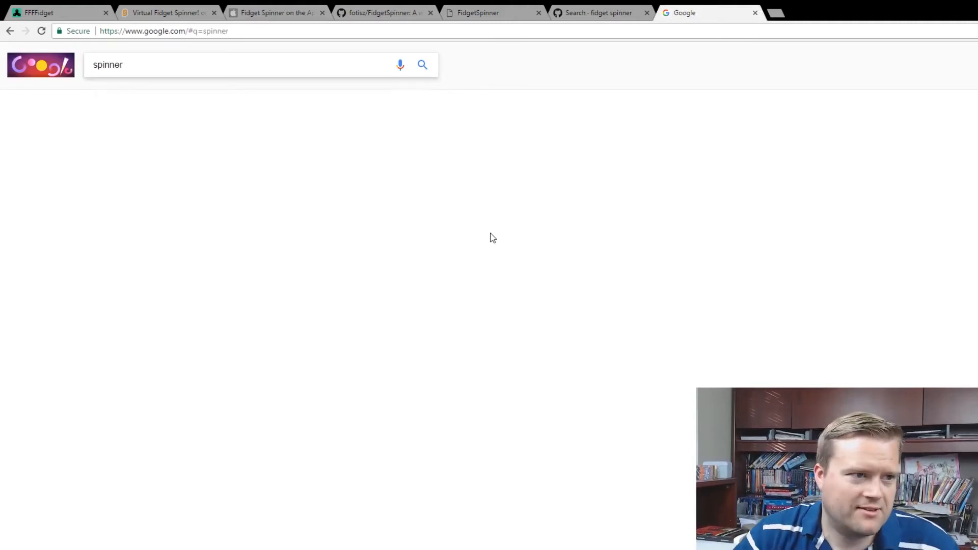
pyautogui.click(422, 64)
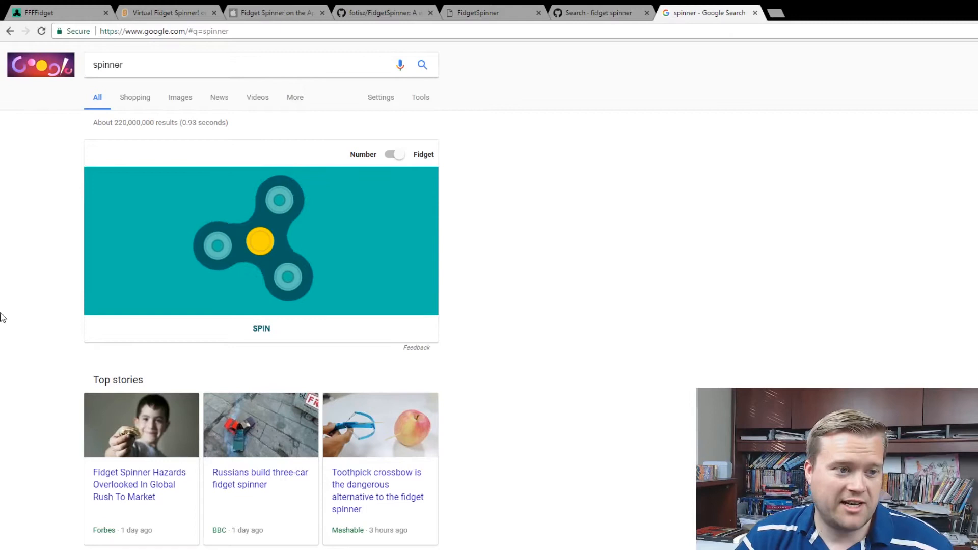
# Spin Google's teal fidget spinner three times, then switch to the number wheel and spin it
pyautogui.click(261, 329)
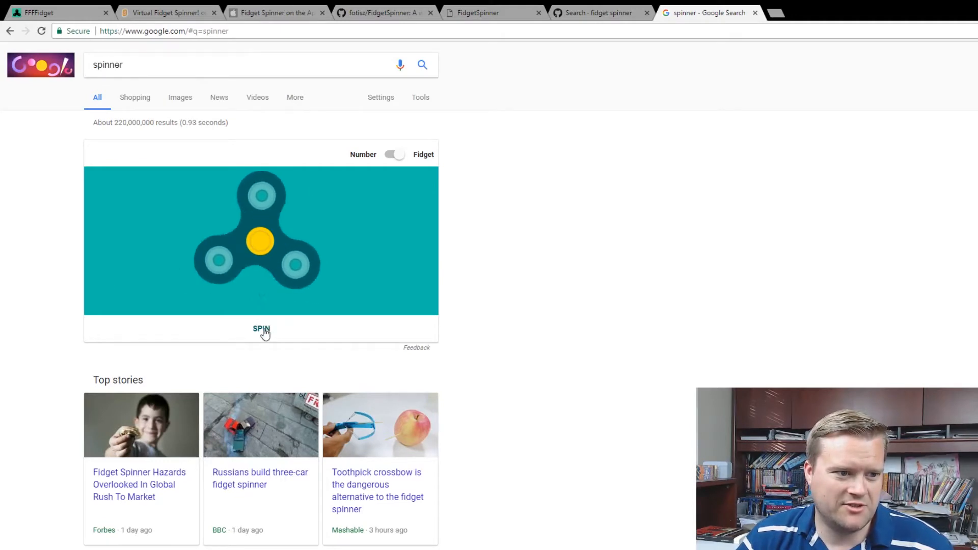
pyautogui.click(261, 329)
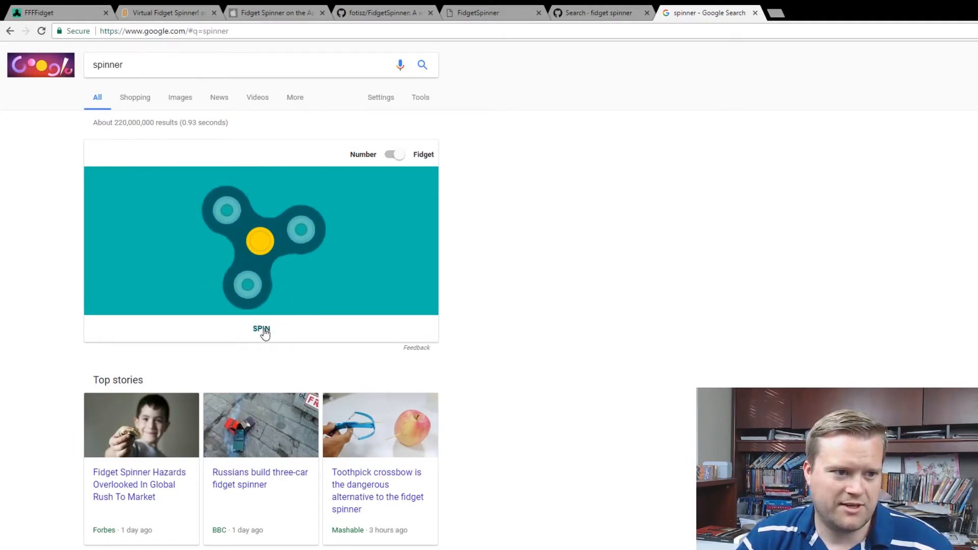
pyautogui.click(261, 329)
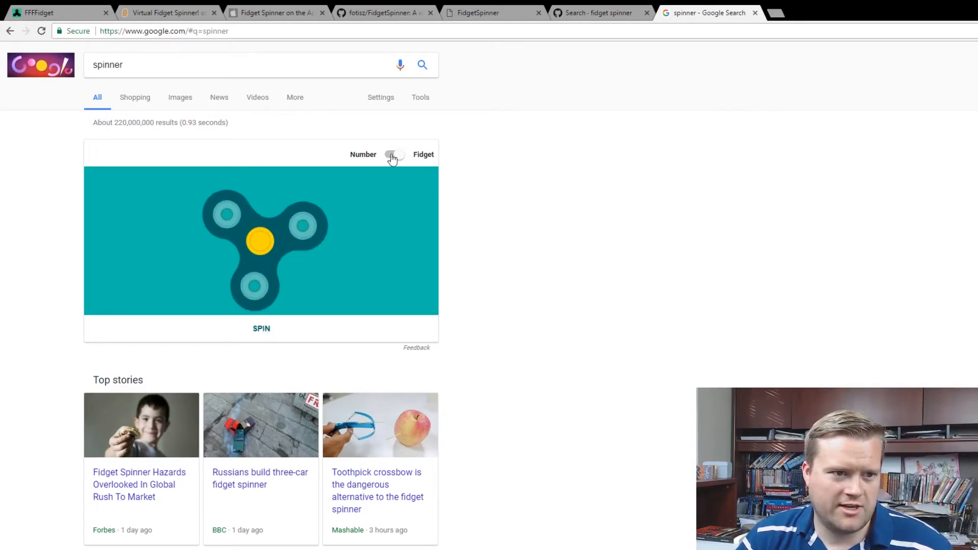
pyautogui.click(394, 154)
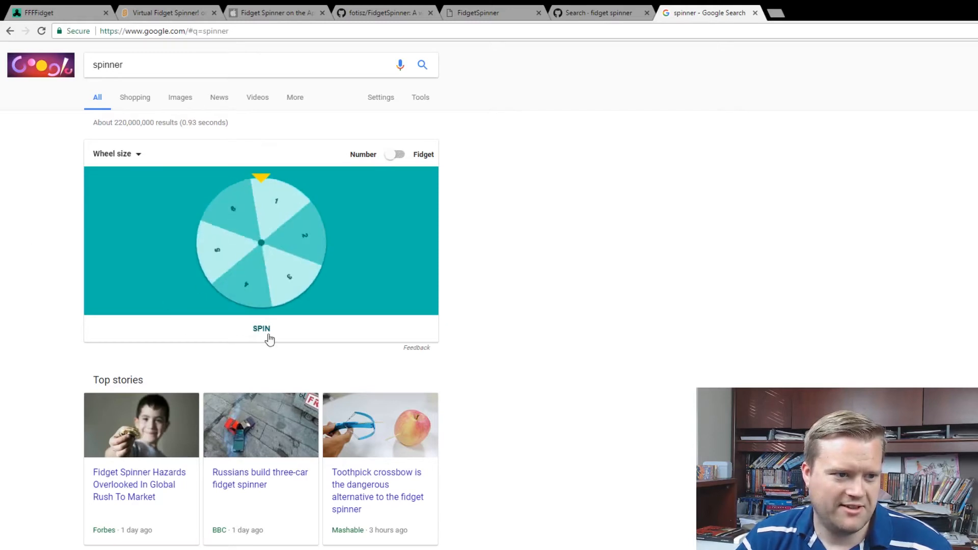
pyautogui.click(394, 154)
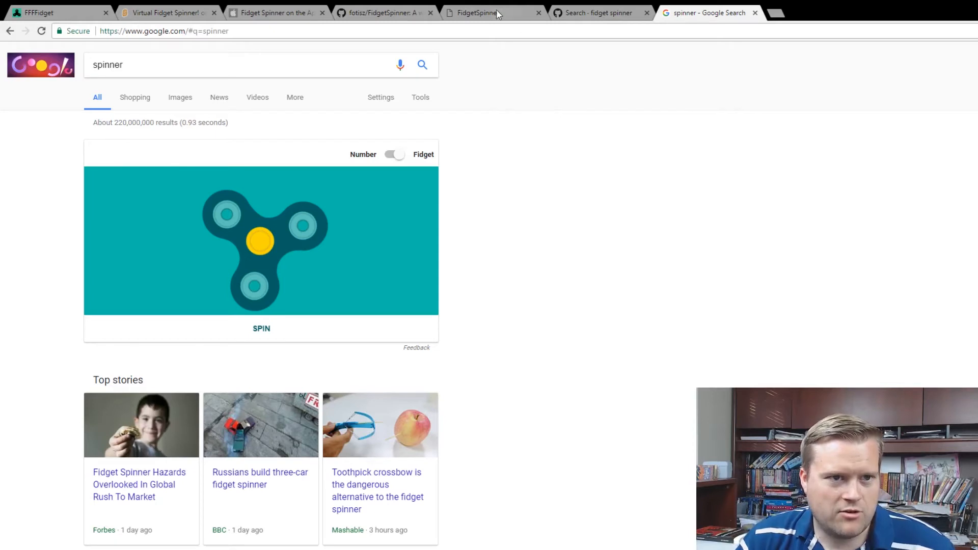
# Review the fotisz/FidgetSpinner repository's file list, then return to its live demo page
pyautogui.click(477, 12)
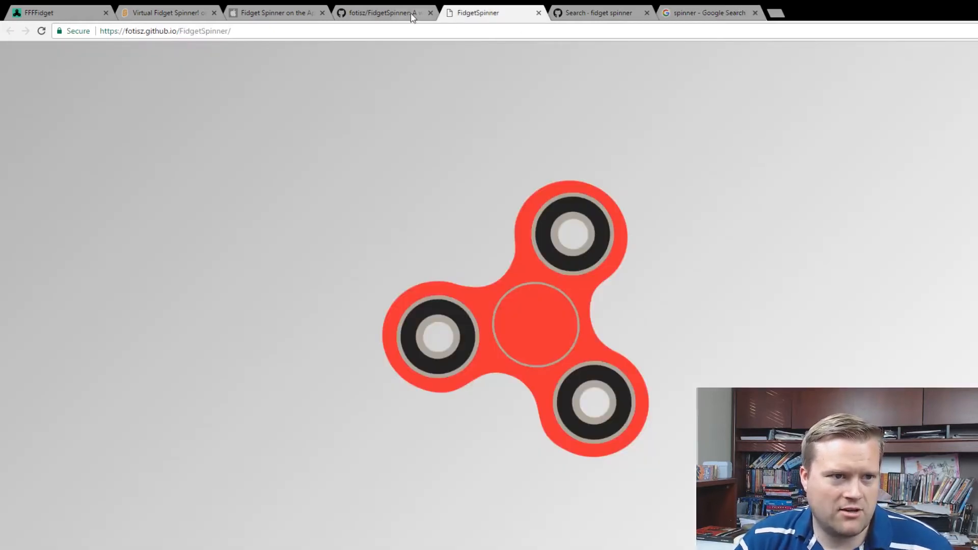
pyautogui.click(380, 12)
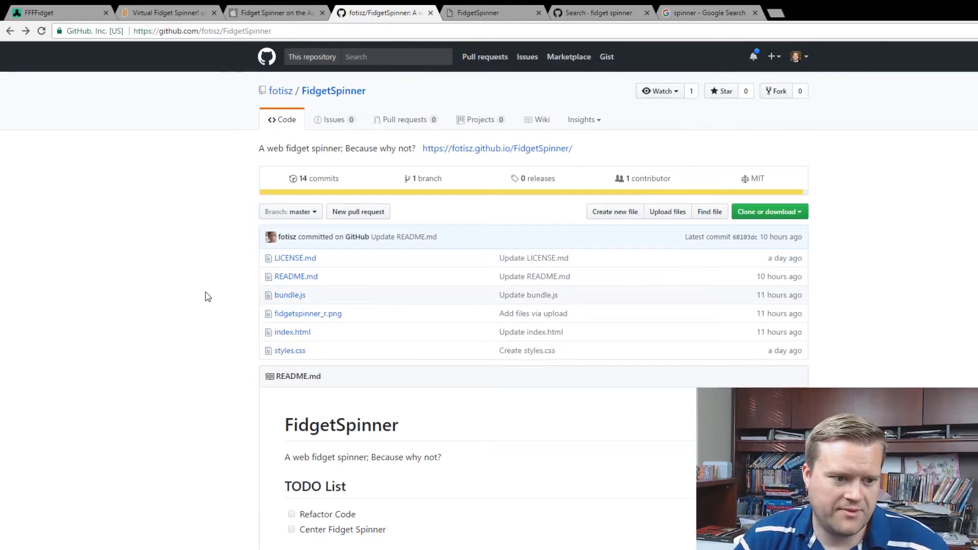
pyautogui.click(487, 12)
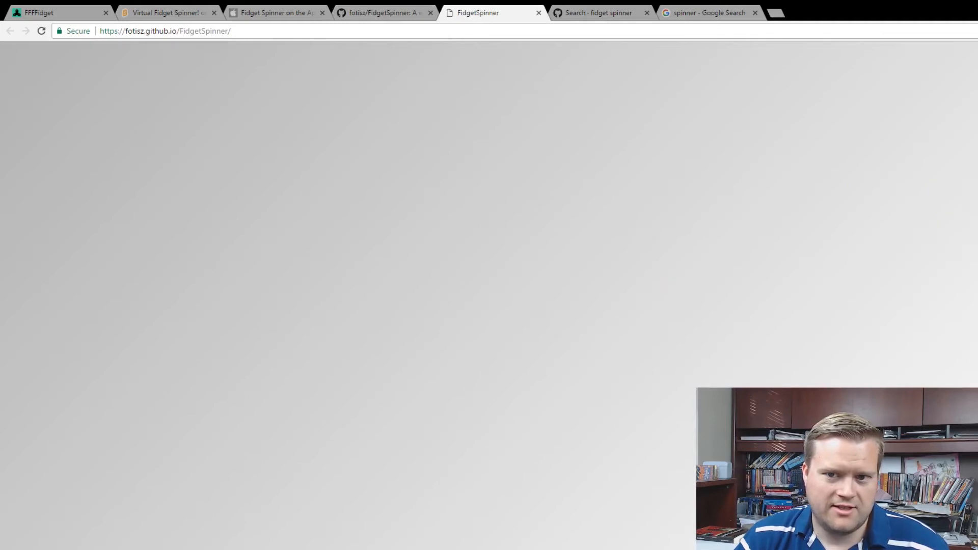
pyautogui.moveTo(389, 293)
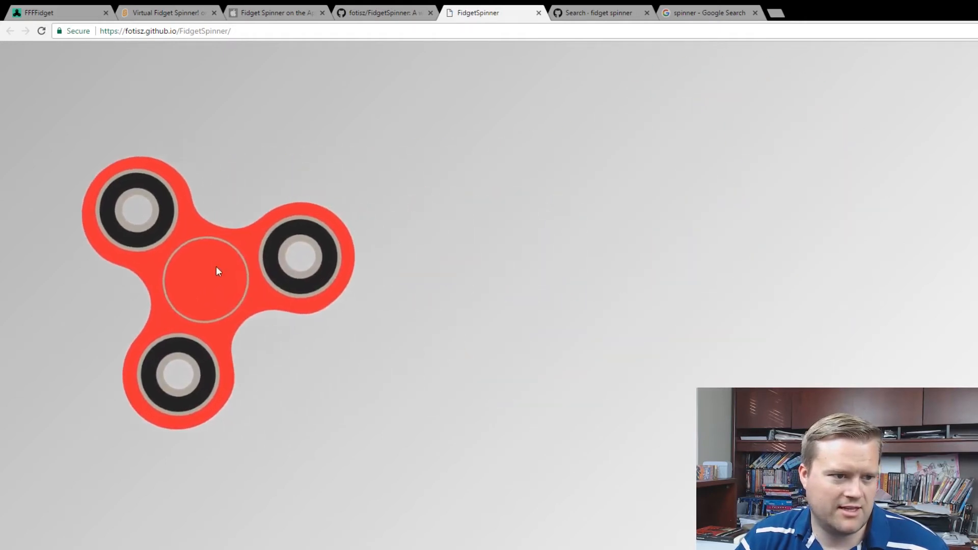
# Drag the red three-armed spinner back to the page centre, then return to the repo on GitHub
pyautogui.moveTo(218, 271); pyautogui.dragTo(511, 325)
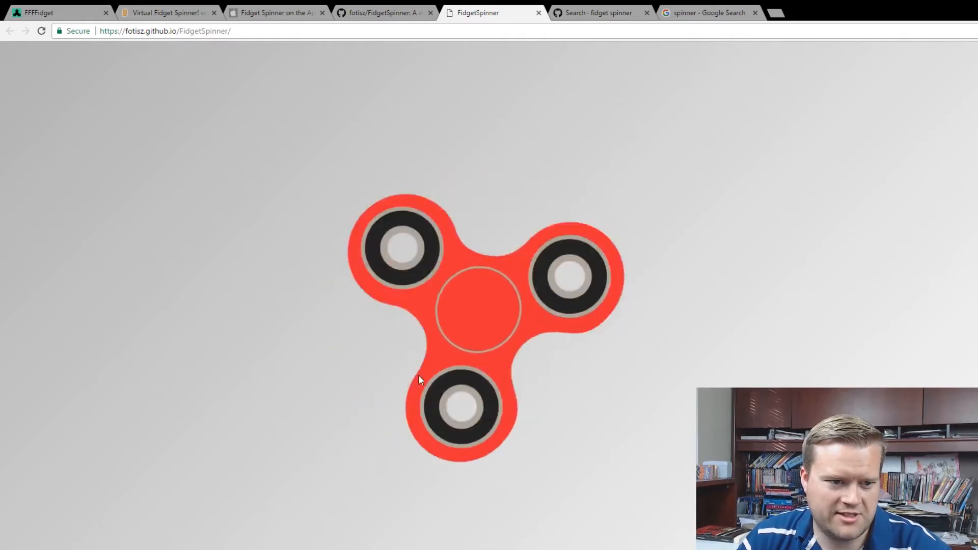
pyautogui.click(383, 12)
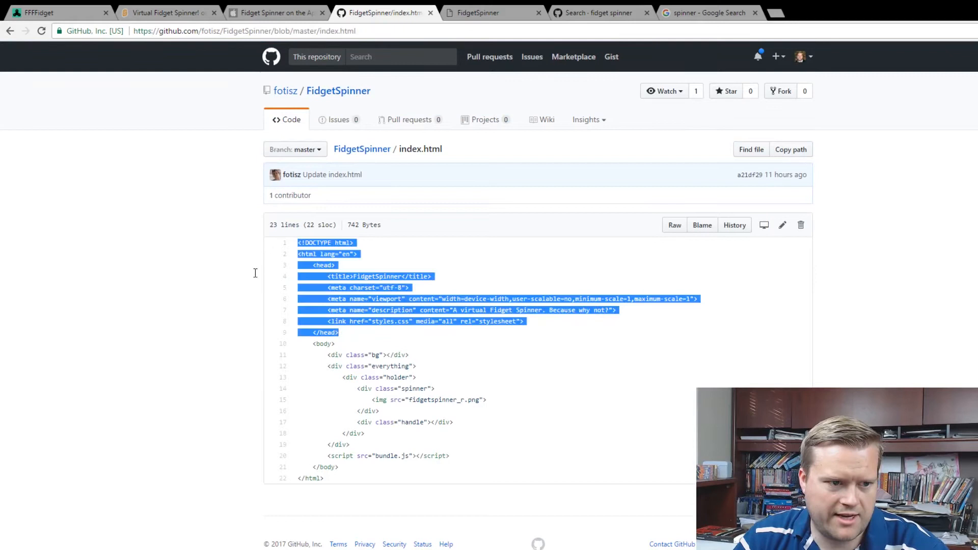
# Read FidgetSpinner's index.html source and select part of its code
pyautogui.click(284, 276)
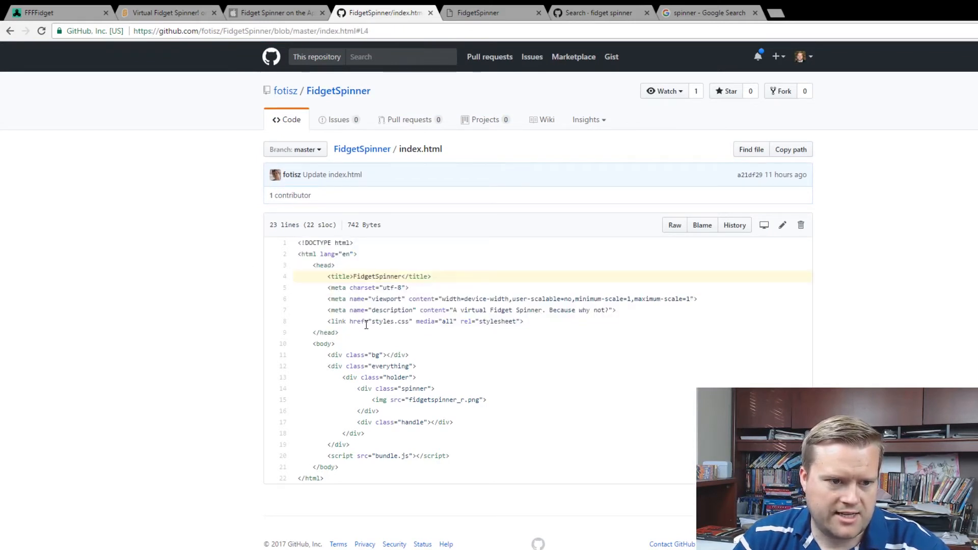
pyautogui.moveTo(362, 377); pyautogui.dragTo(454, 422)
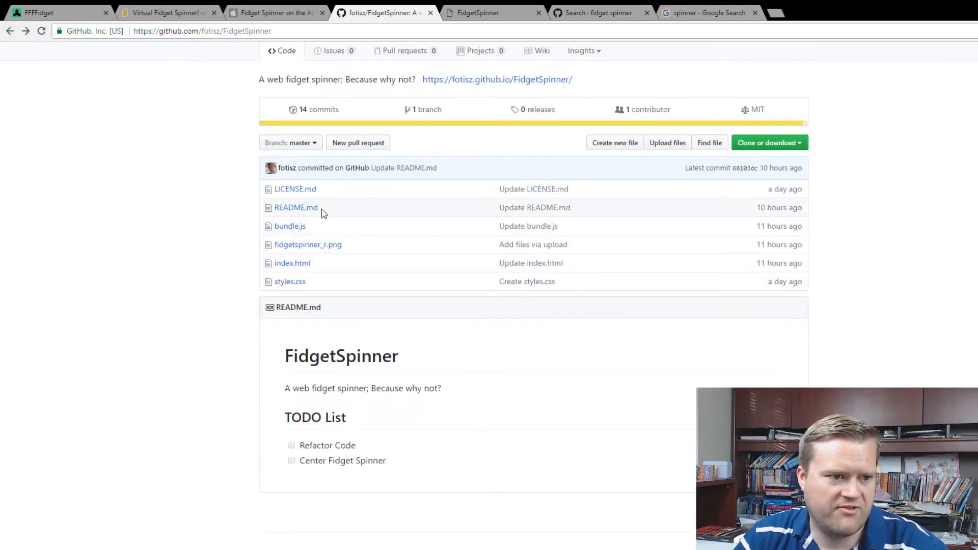
# Read through FidgetSpinner's bundle.js for its bundled jQuery code, then return to the FFFFidget site
pyautogui.click(290, 227)
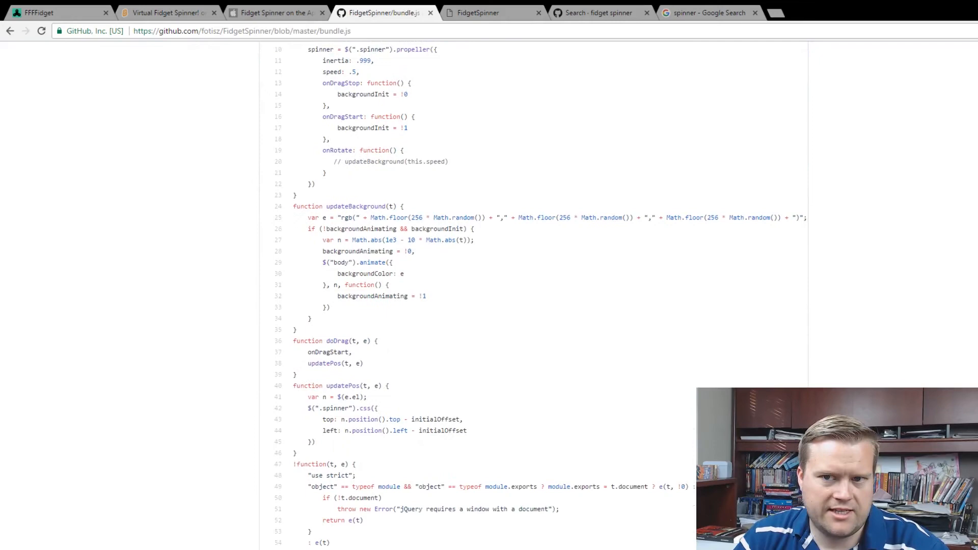
pyautogui.scroll(-3)
pyautogui.write('jquery')
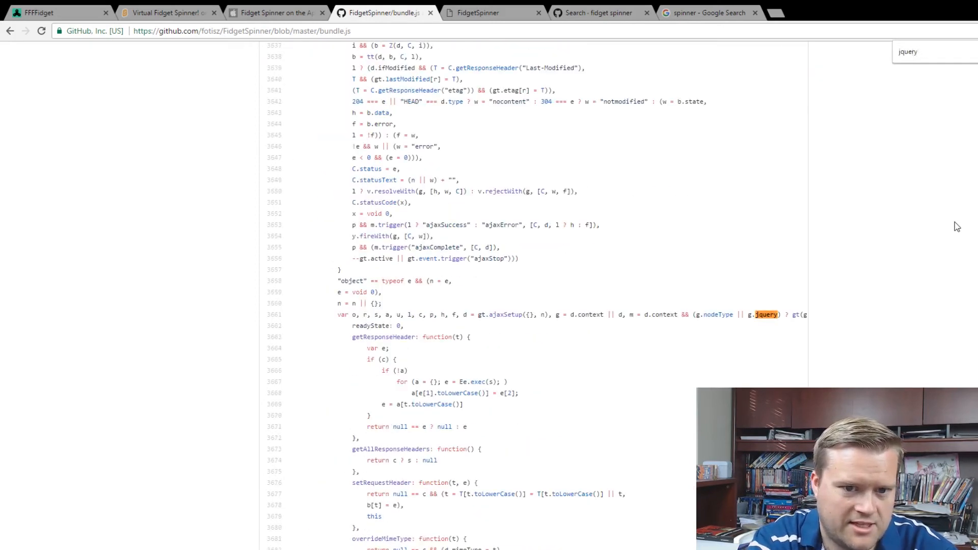
pyautogui.scroll(-3)
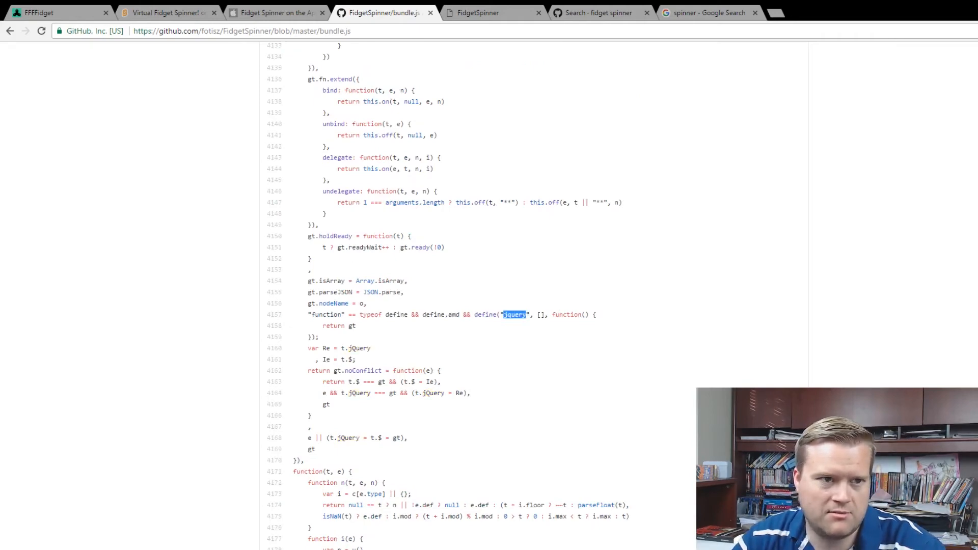
pyautogui.click(59, 12)
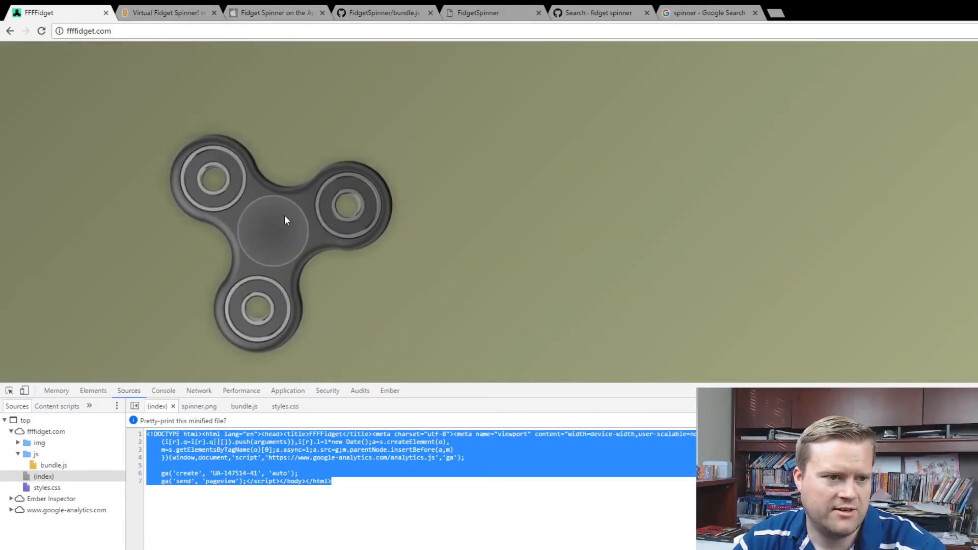
# Compare FFFFidget's minified bundle.js in DevTools with the readable resizeMe and spin code on GitHub
pyautogui.click(380, 13)
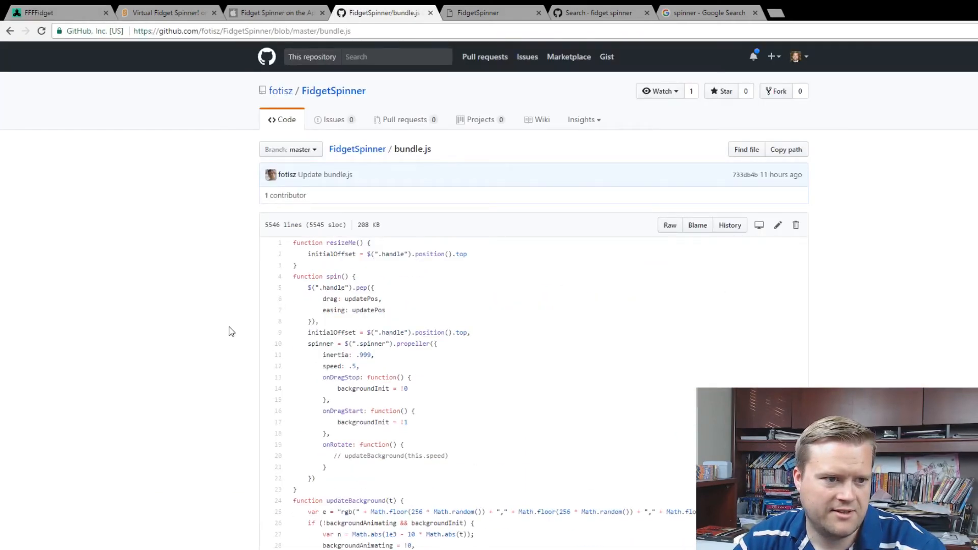
pyautogui.scroll(-3)
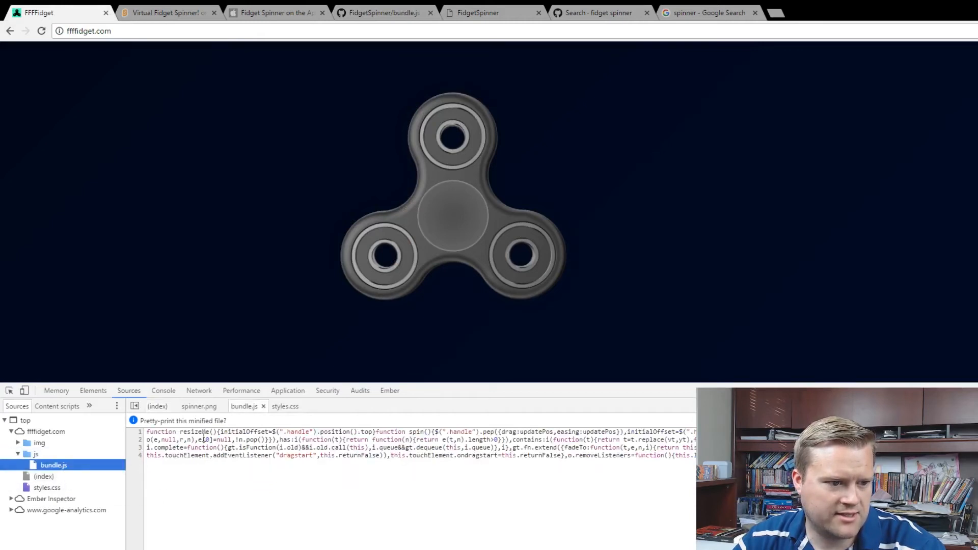
pyautogui.click(384, 12)
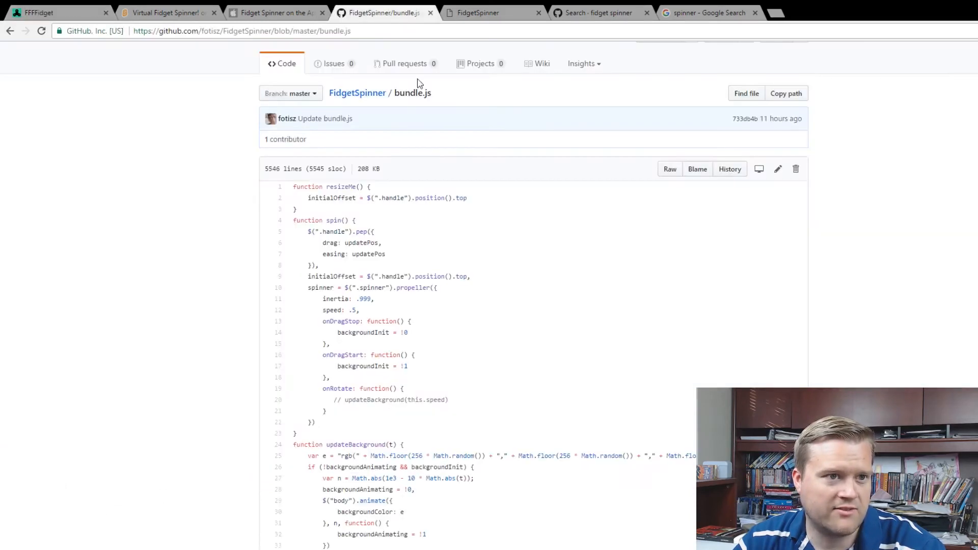
pyautogui.doubleClick(337, 186)
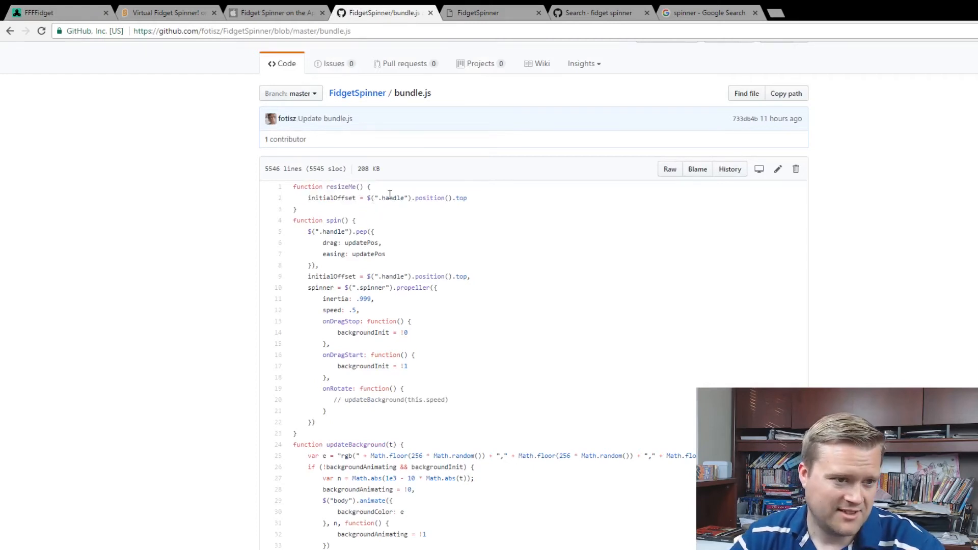
# Scroll further down FidgetSpinner's bundle.js on GitHub through its jQuery code
pyautogui.scroll(-3)
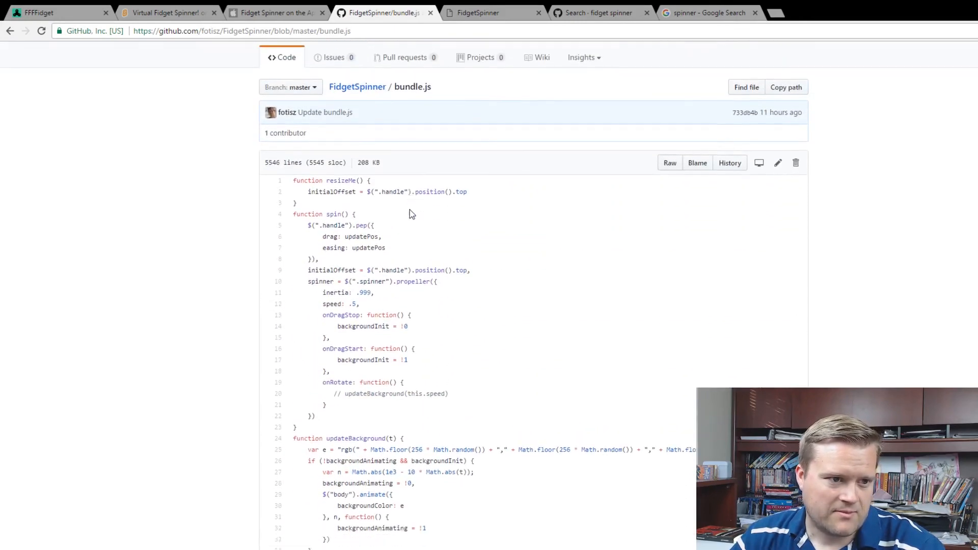
pyautogui.scroll(-3)
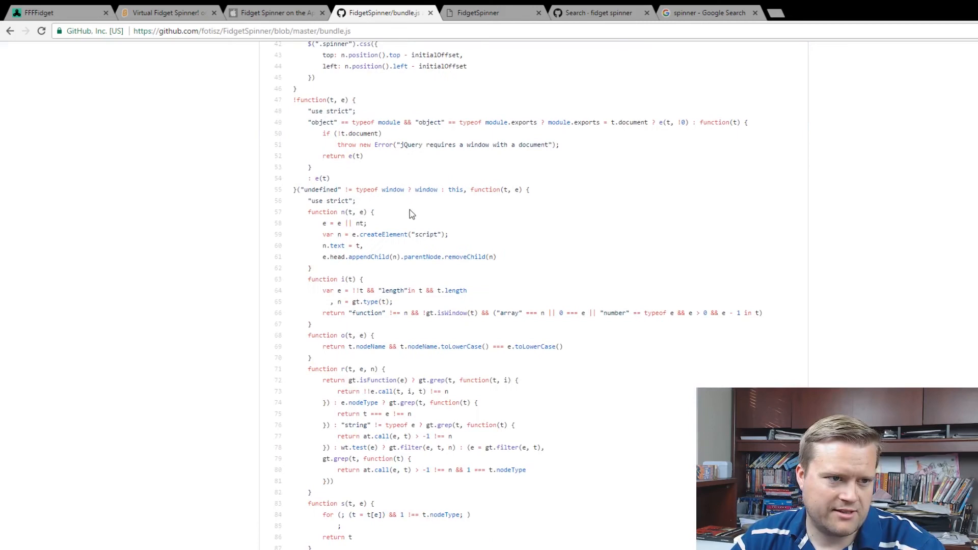
pyautogui.scroll(-3)
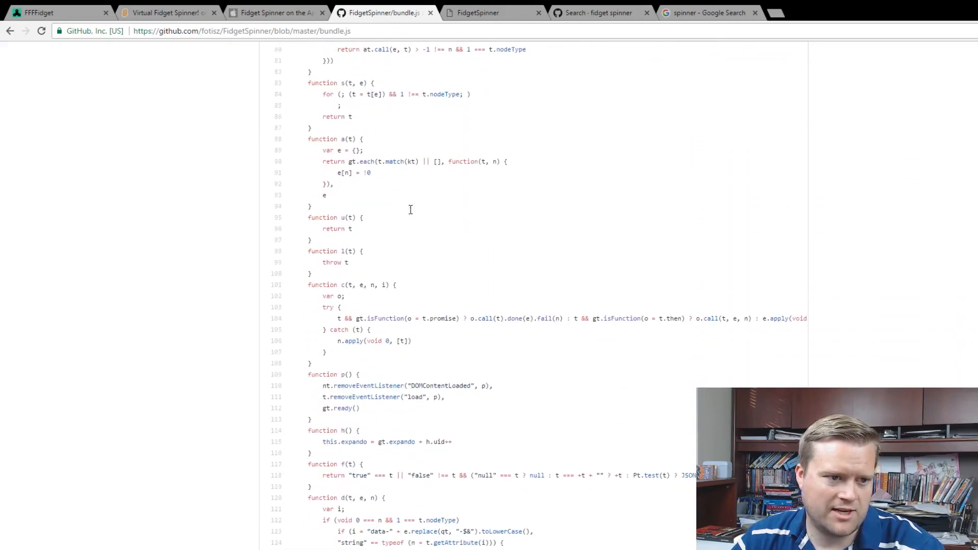
pyautogui.scroll(-3)
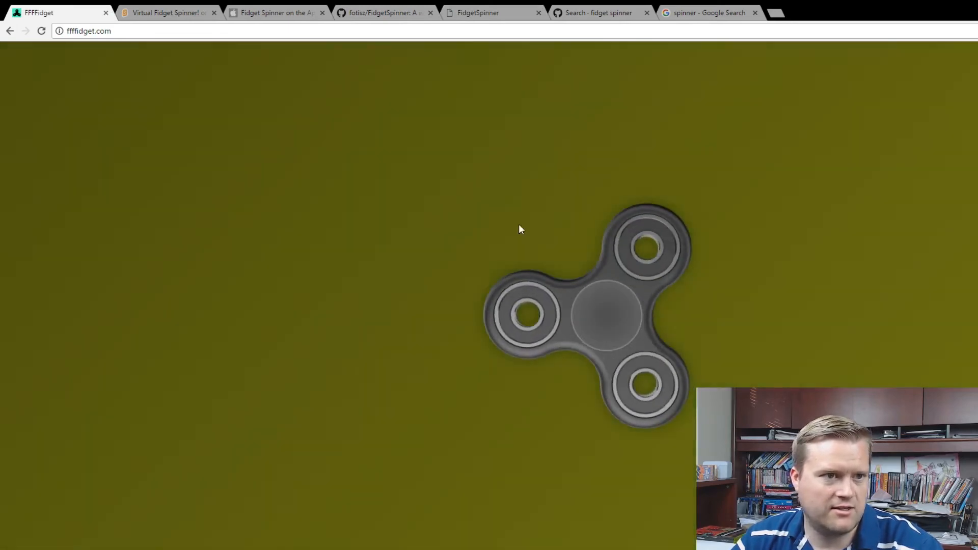
# View the live red FidgetSpinner demo, then return to GitHub's JavaScript-filtered 'fidget spinner' search results
pyautogui.click(494, 12)
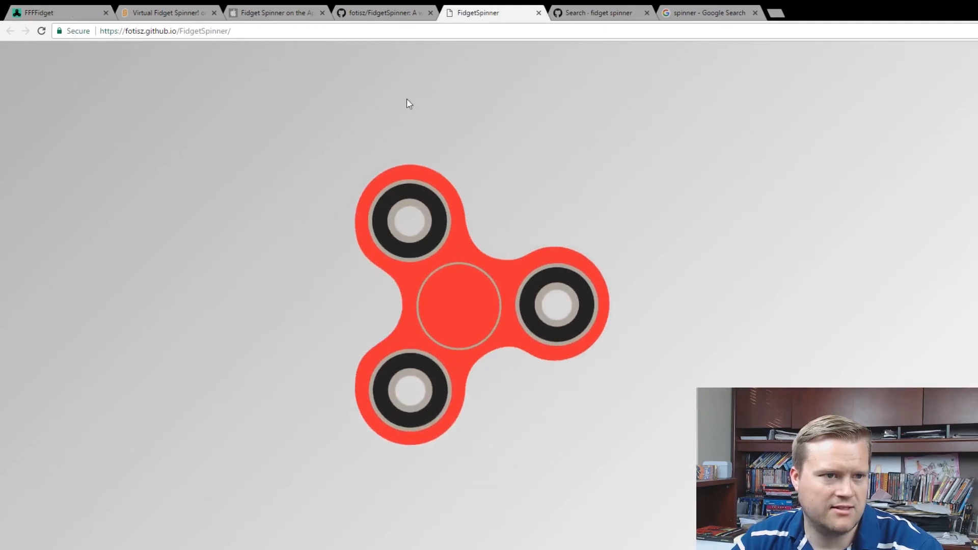
pyautogui.click(384, 12)
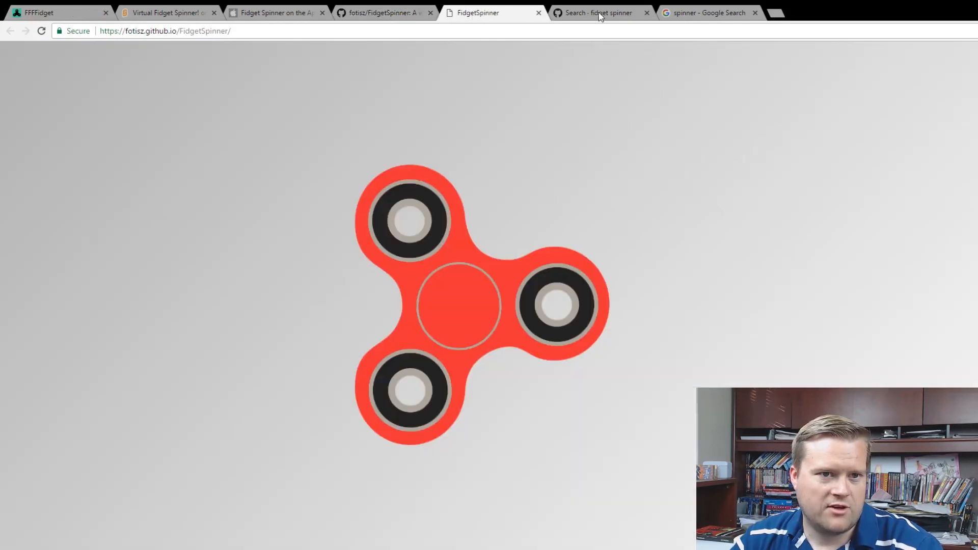
pyautogui.click(597, 12)
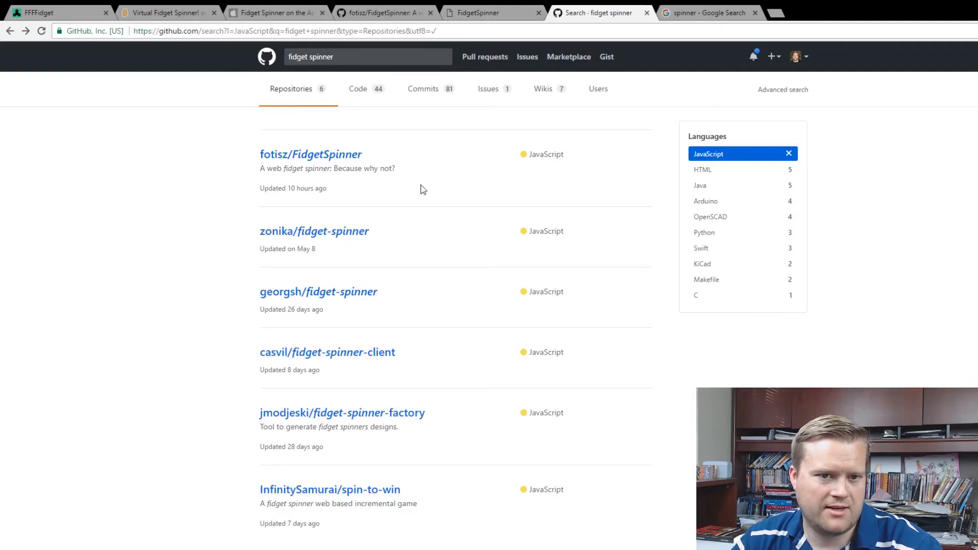
pyautogui.scroll(-3)
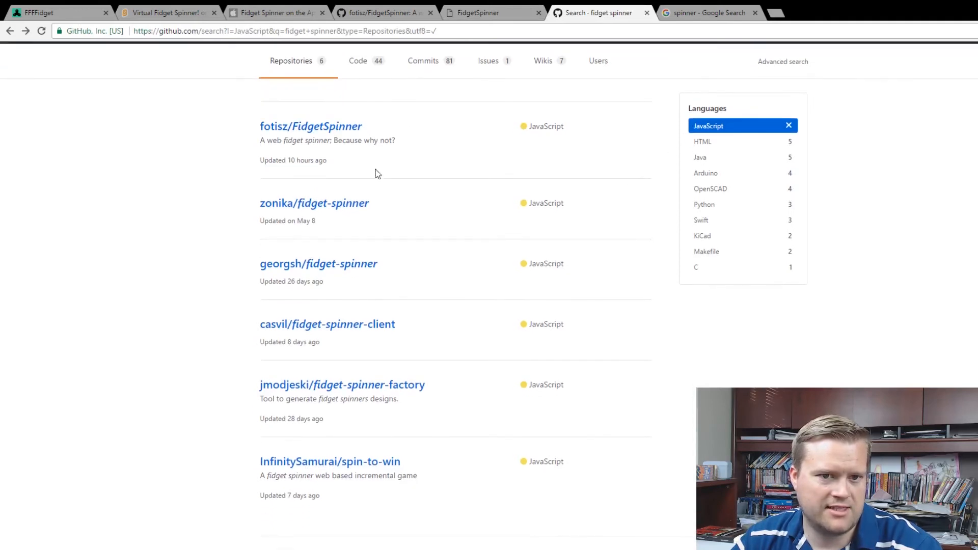
pyautogui.moveTo(519, 173)
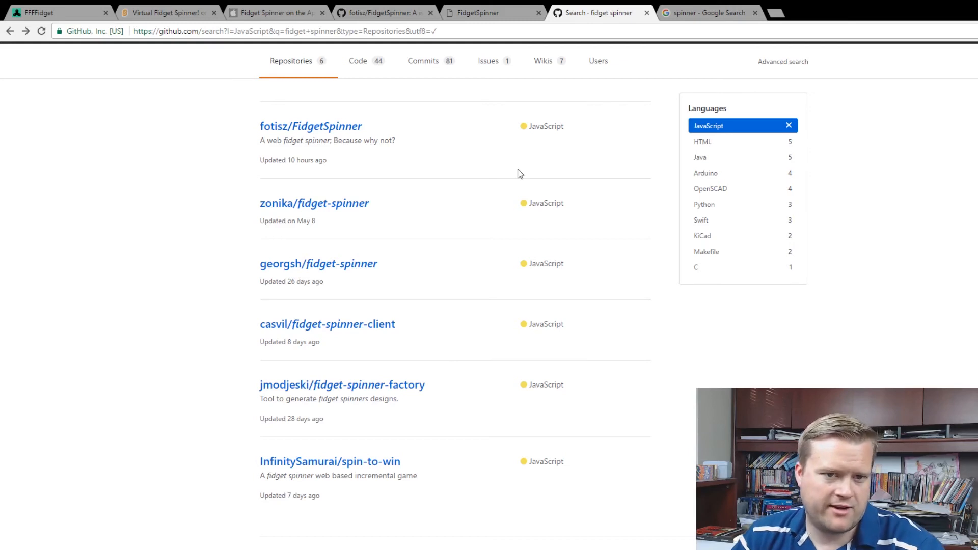
pyautogui.moveTo(722, 177)
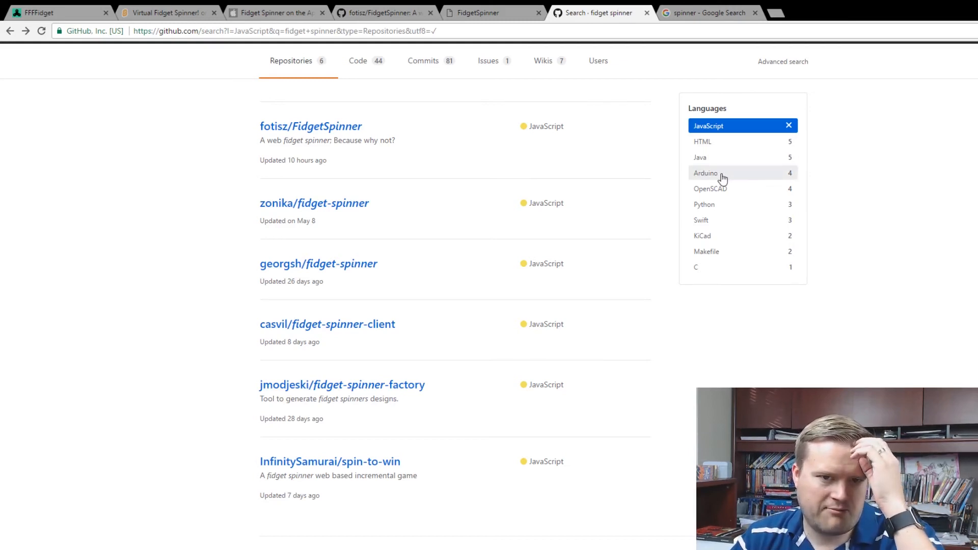
pyautogui.moveTo(717, 236)
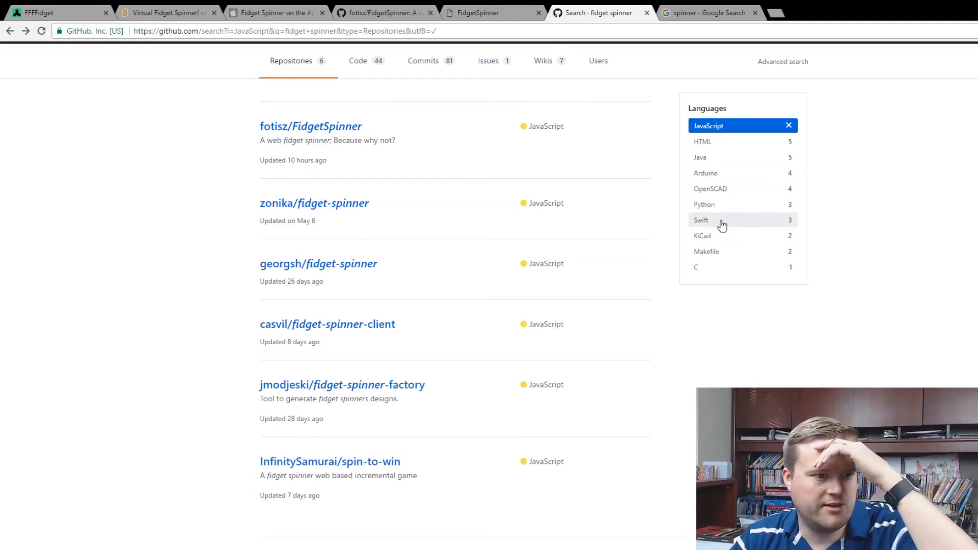
pyautogui.moveTo(337, 360)
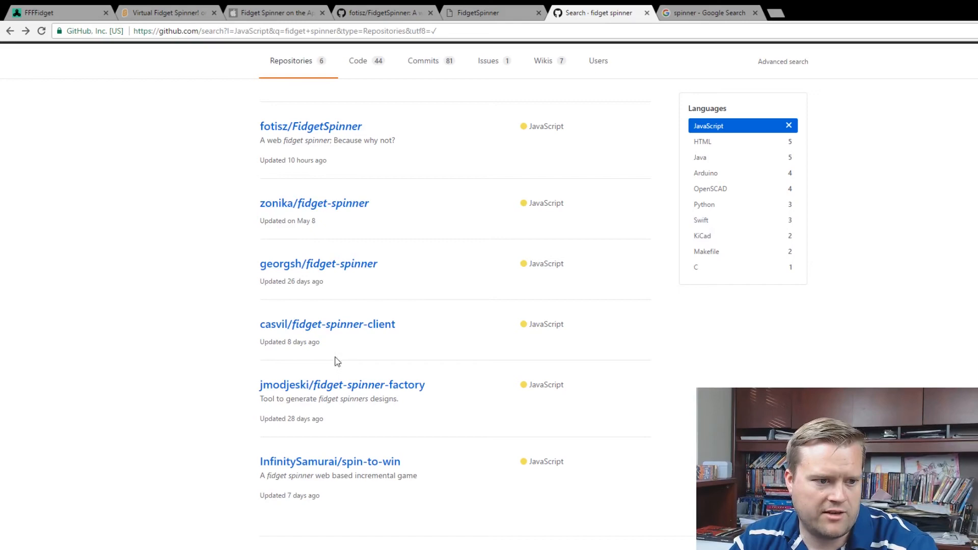
# View jmodjeski/fidget-spinner-factory's live github.io grid demo, then close it back to the repository
pyautogui.click(343, 384)
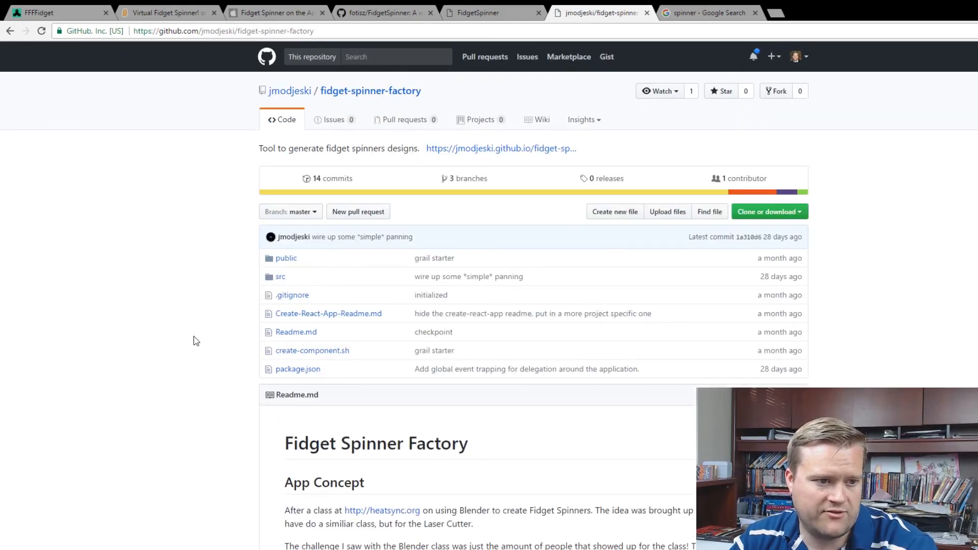
pyautogui.scroll(-3)
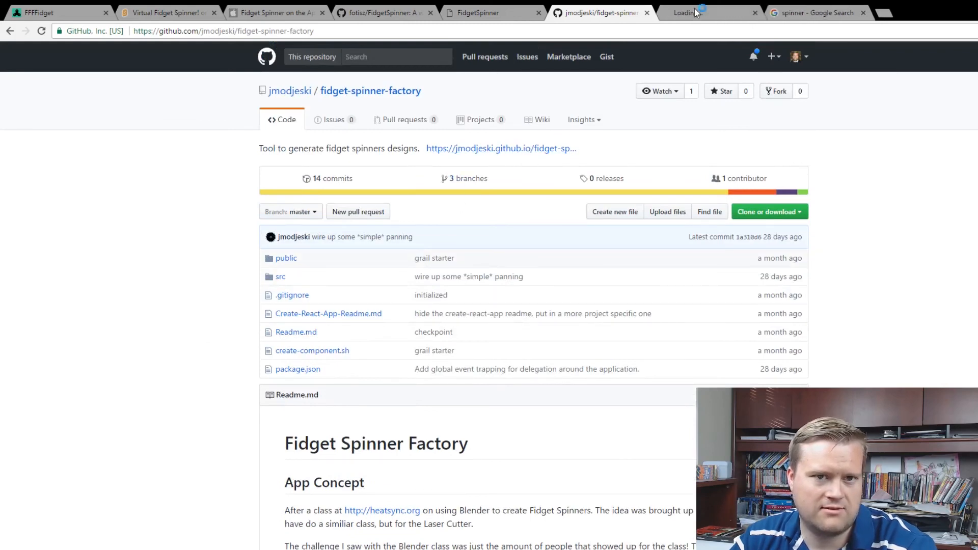
pyautogui.click(702, 12)
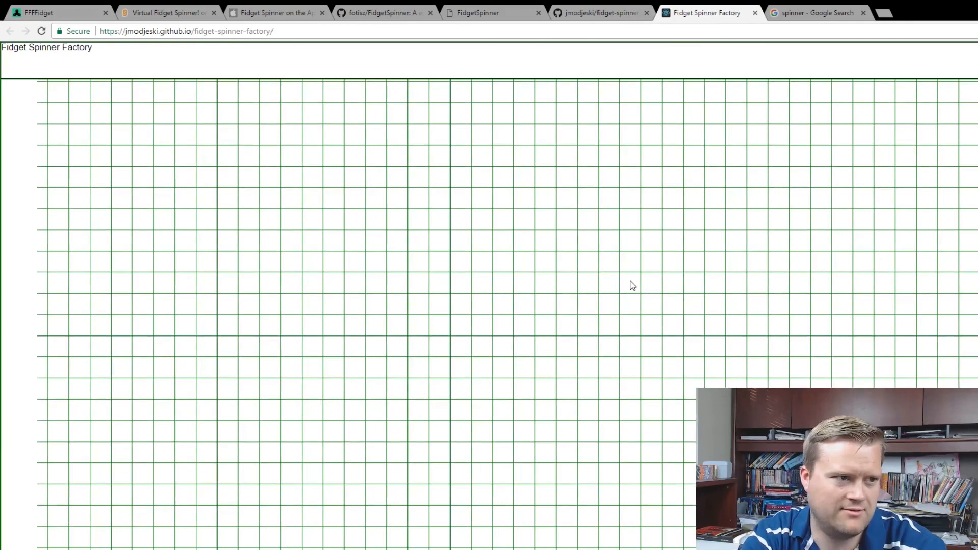
pyautogui.click(599, 12)
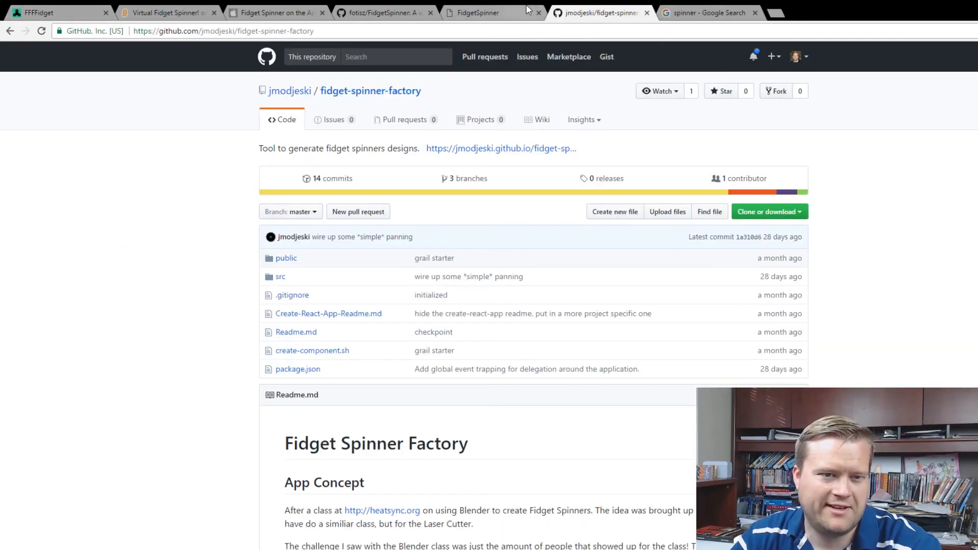